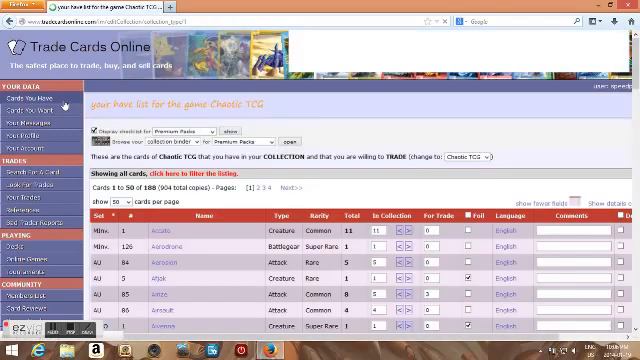
Step: Scroll the Chaotic TCG have list and show page 2, cards 51–100 of 188
scroll(down, 3)
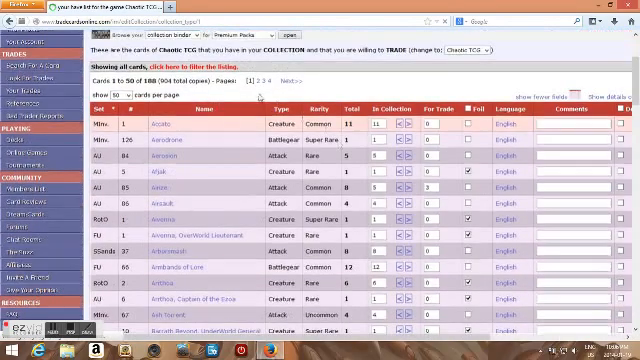
scroll(down, 3)
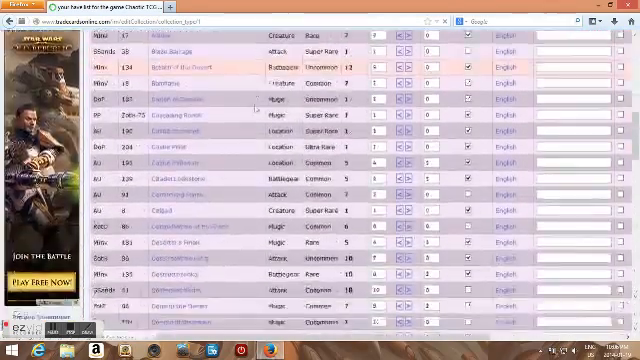
scroll(down, 3)
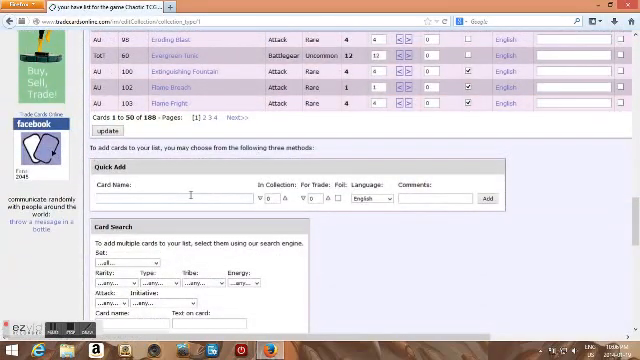
text(gr)
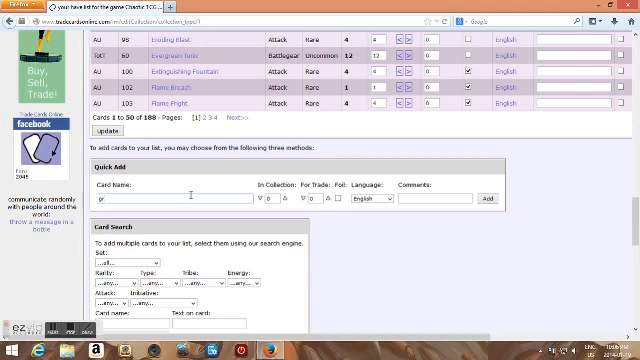
click(150, 196)
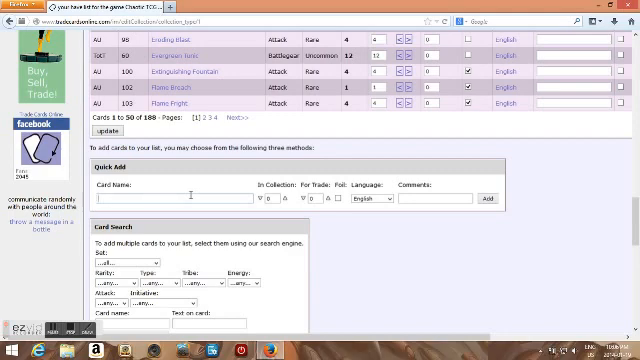
click(232, 118)
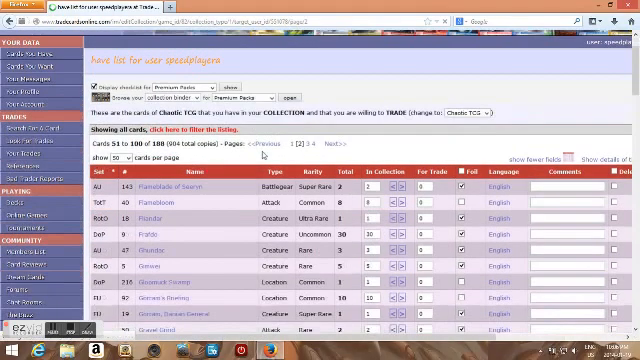
Step: Add one foil Grounding Grapple to the have list, bringing the collection to 189 cards
scroll(down, 3)
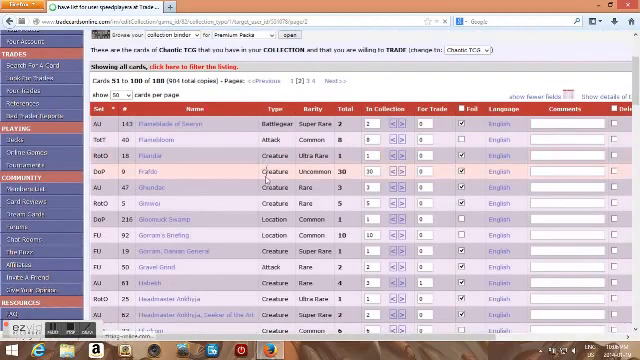
scroll(down, 3)
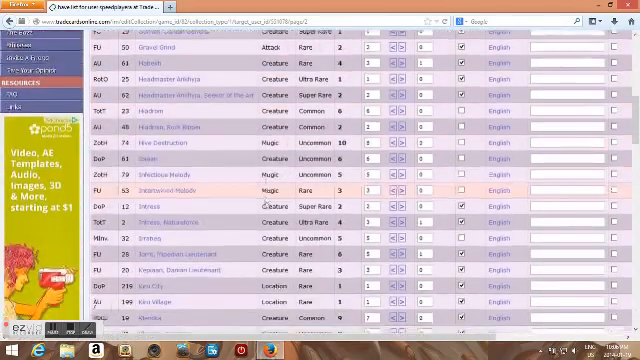
scroll(down, 3)
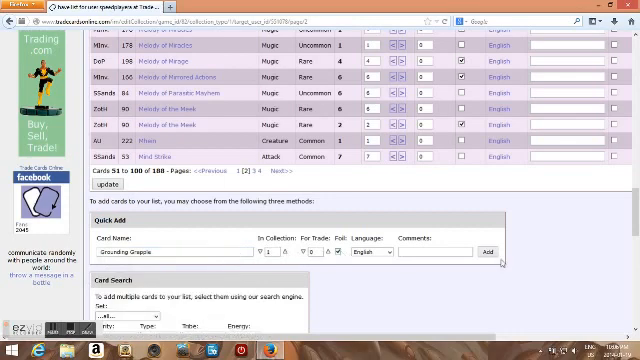
click(490, 251)
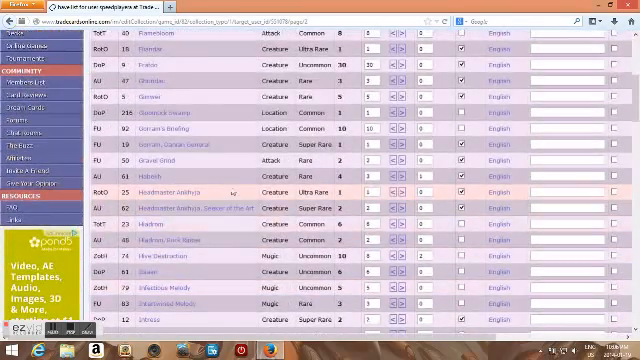
scroll(down, 3)
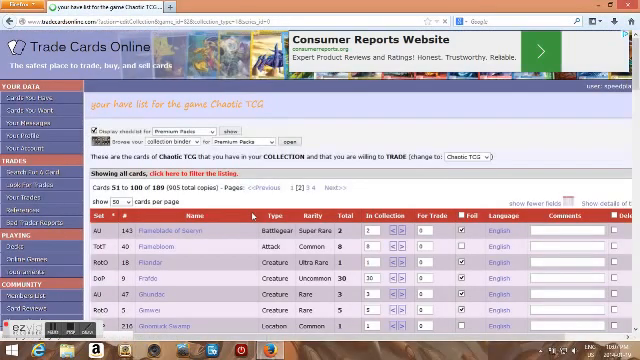
scroll(down, 3)
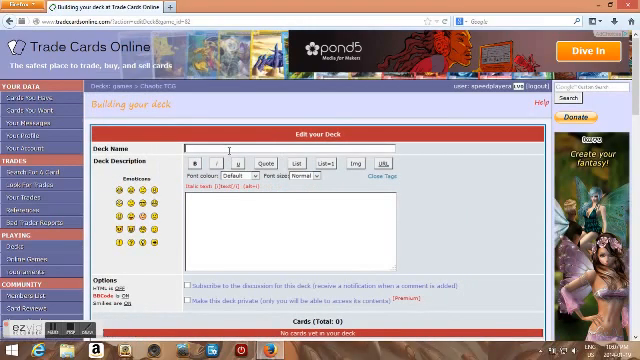
Step: Save the deck as 'Mipedian air strike deck' with a description, subscribed to discussion
text(Mpod)
click(290, 230)
text(A awesome mipedian strike deck.)
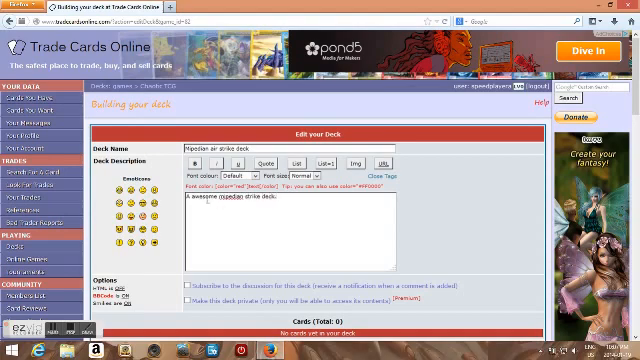
scroll(down, 3)
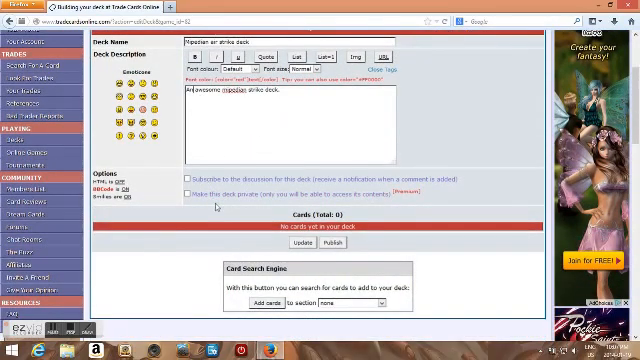
click(190, 169)
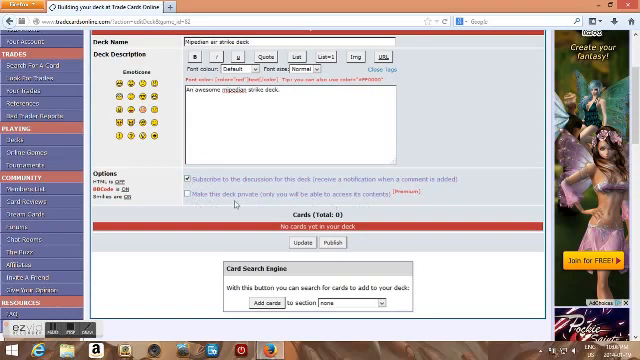
scroll(down, 3)
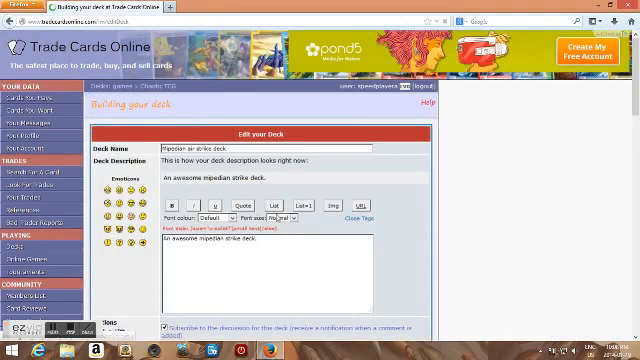
Step: Put 2 copies of Owayki into the Creatures and Battle section
scroll(down, 3)
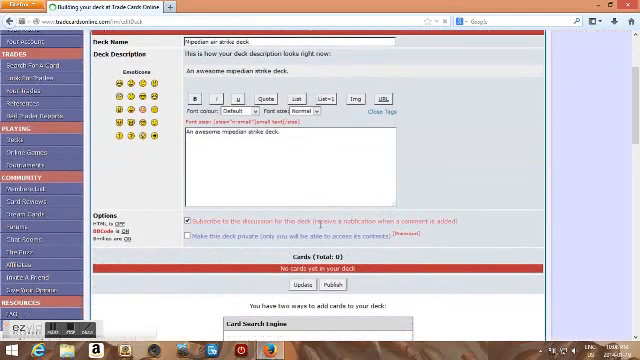
scroll(down, 3)
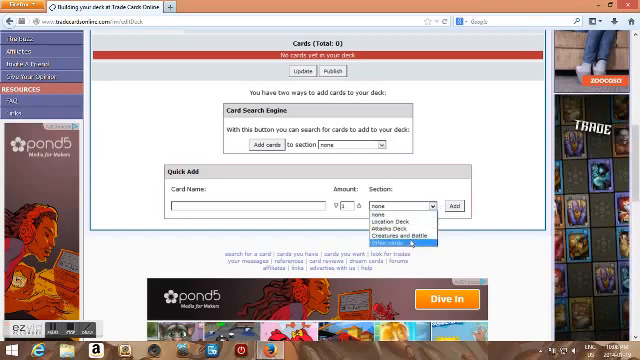
click(389, 236)
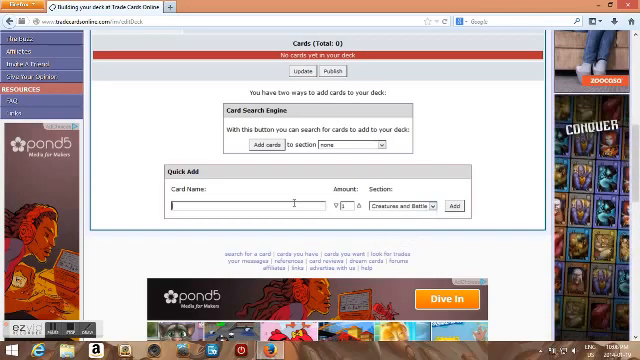
text(k)
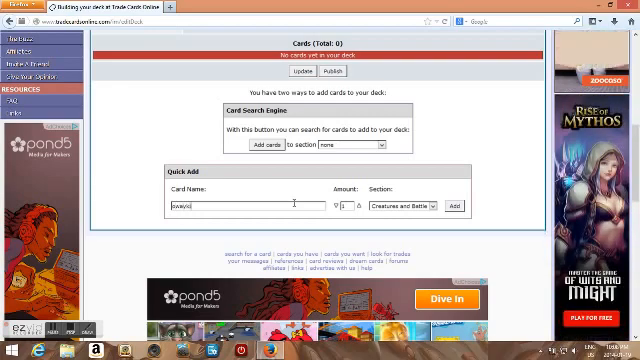
text(owaysi)
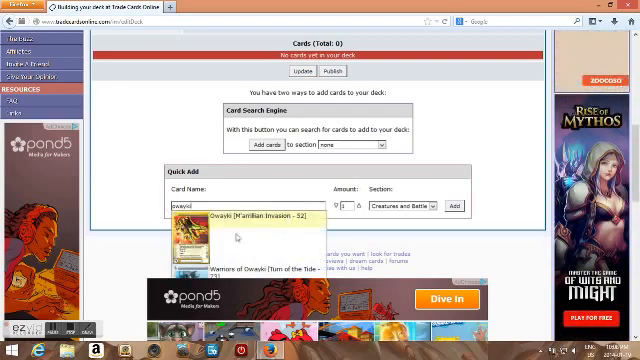
click(250, 215)
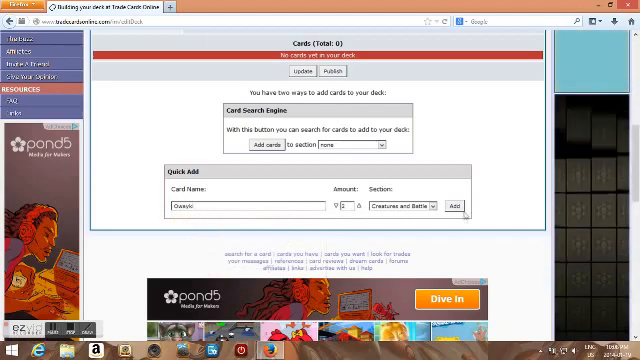
click(455, 206)
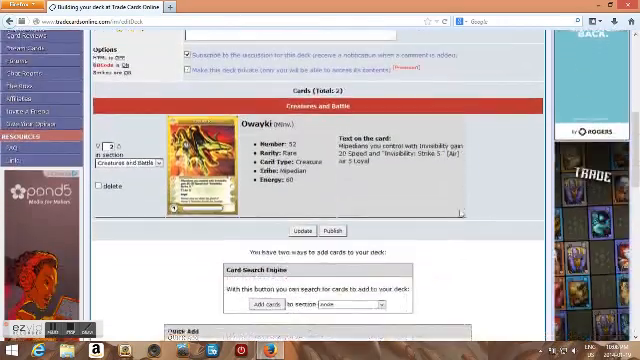
Step: Add Broken Edge and Ember Flourish to the Location Deck section
scroll(down, 3)
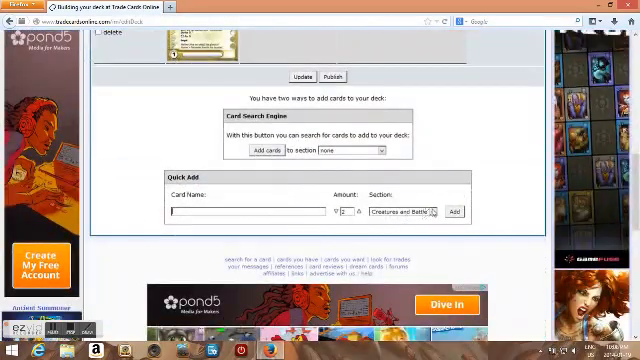
click(401, 211)
text(Sh)
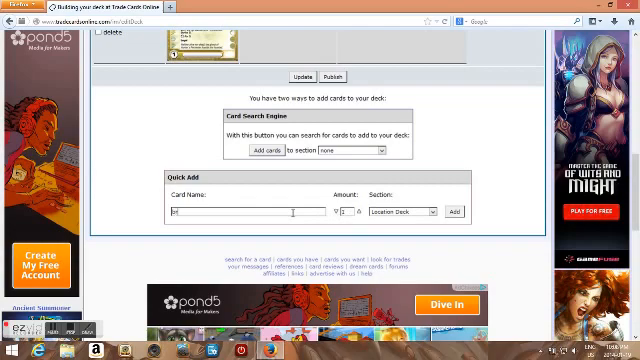
text(broken edge)
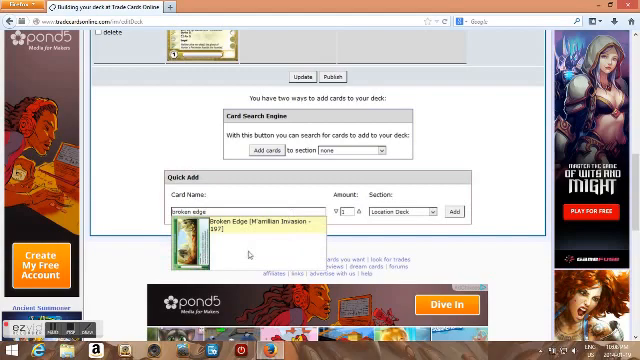
click(230, 218)
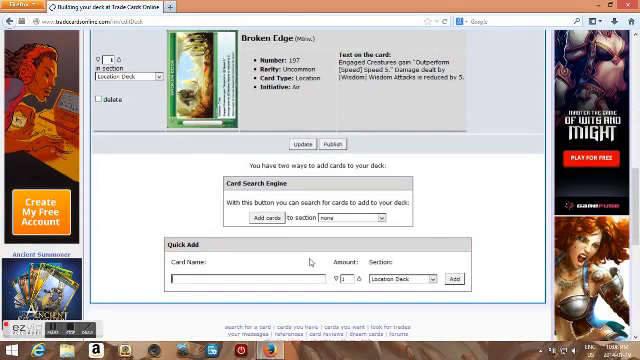
text(ember hours)
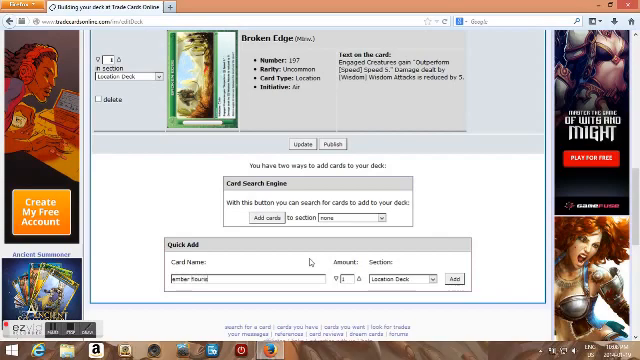
text(Ember flourish)
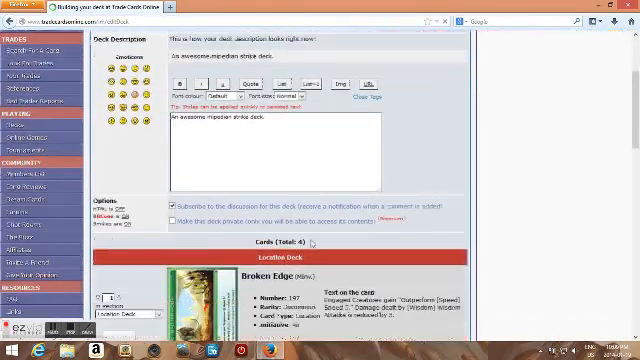
Step: Scroll through the deck editor and go to the Chaotic TCG deck listings
scroll(down, 3)
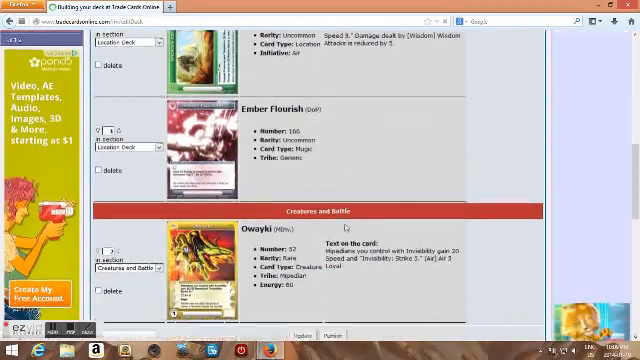
scroll(down, 3)
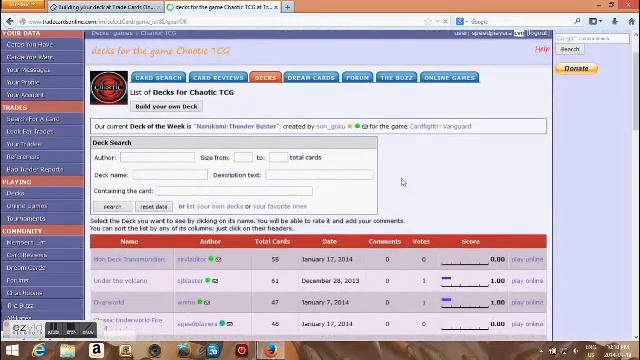
Step: Scroll the deck listings and open the Classic Underworld Fire Fight deck
scroll(down, 3)
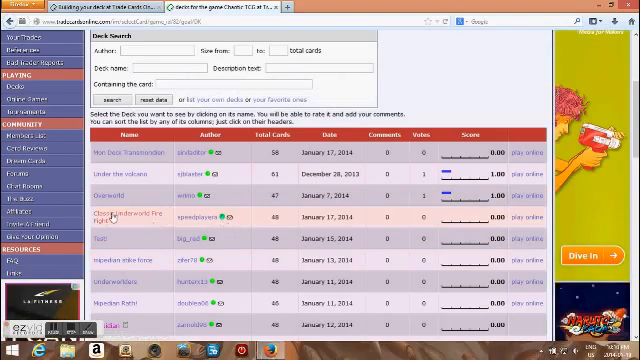
scroll(down, 3)
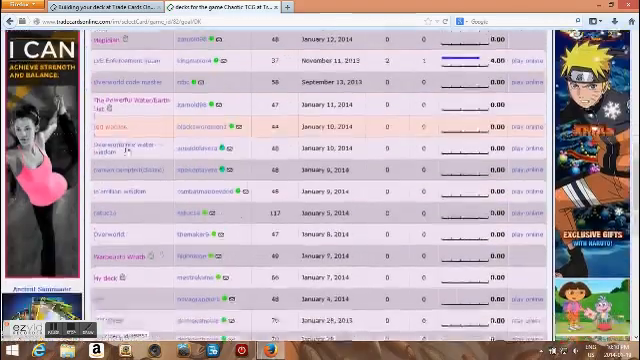
scroll(down, 3)
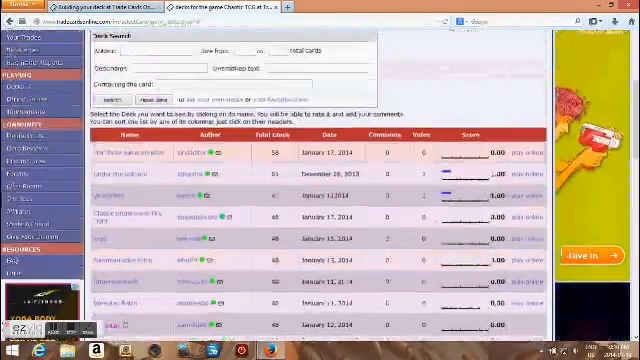
scroll(down, 3)
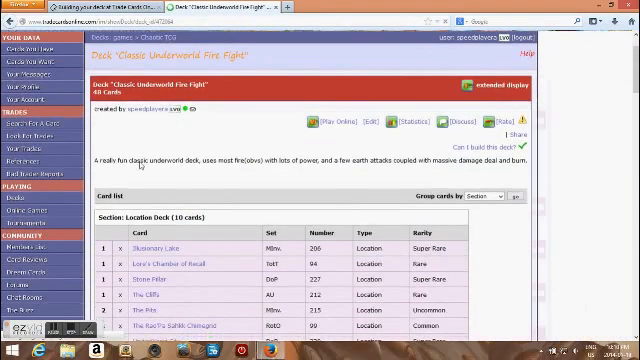
Step: Look through Classic Underworld Fire Fight's 48-card list, then return to the deck builder
scroll(down, 3)
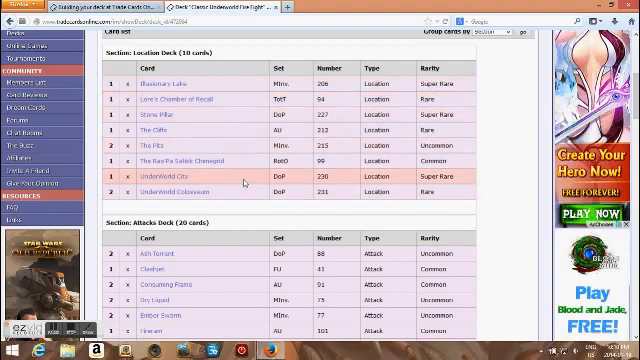
scroll(down, 3)
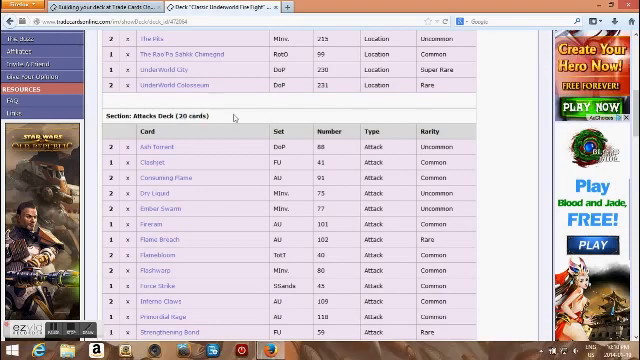
scroll(down, 3)
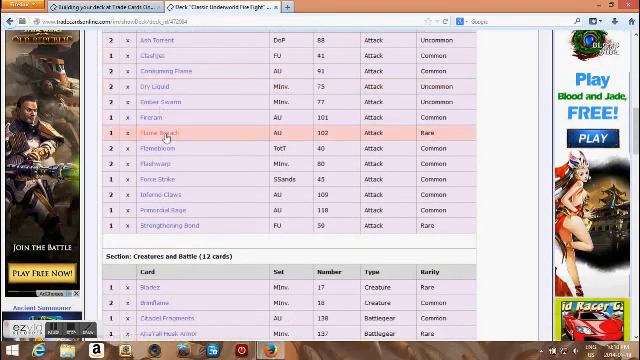
scroll(down, 3)
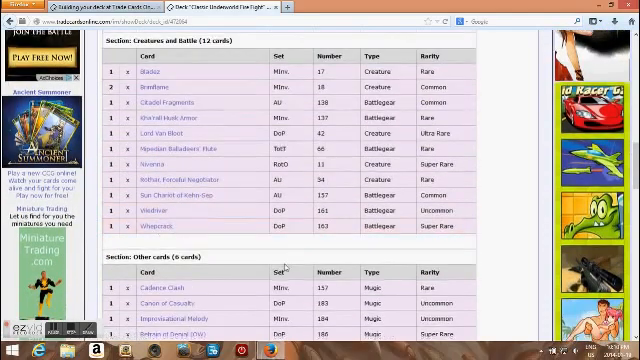
scroll(down, 3)
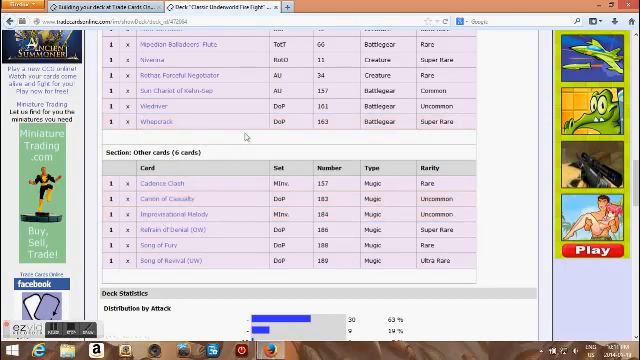
scroll(up, 3)
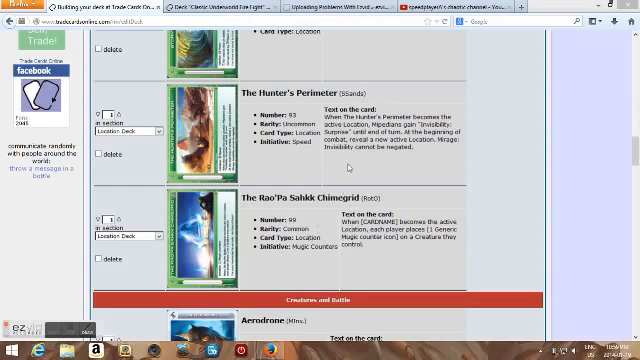
scroll(down, 3)
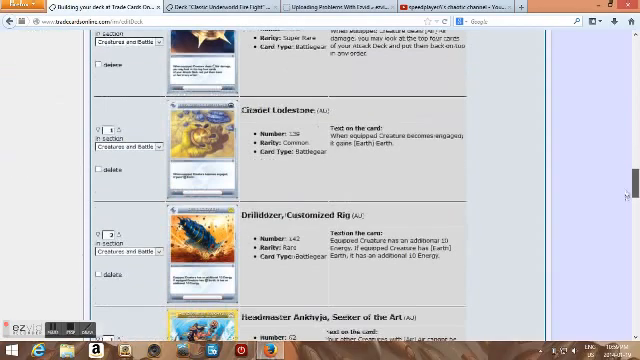
scroll(down, 3)
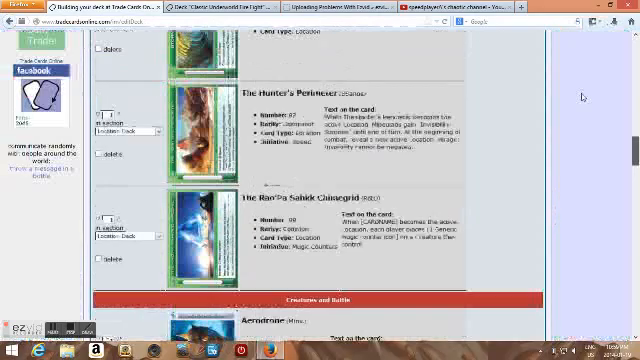
scroll(down, 3)
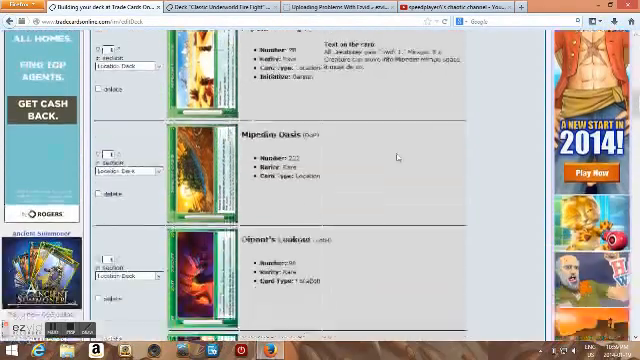
scroll(down, 3)
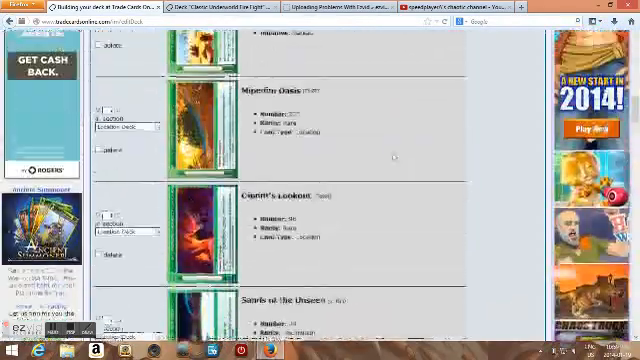
scroll(up, 3)
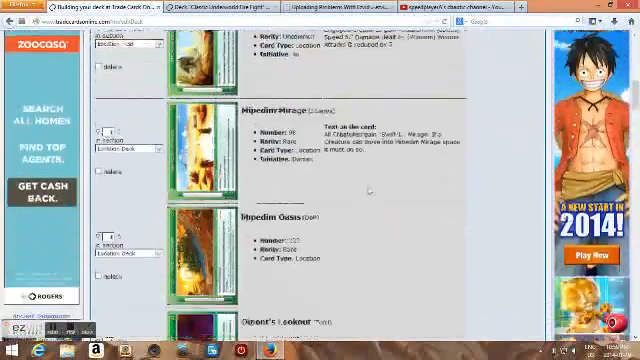
scroll(down, 3)
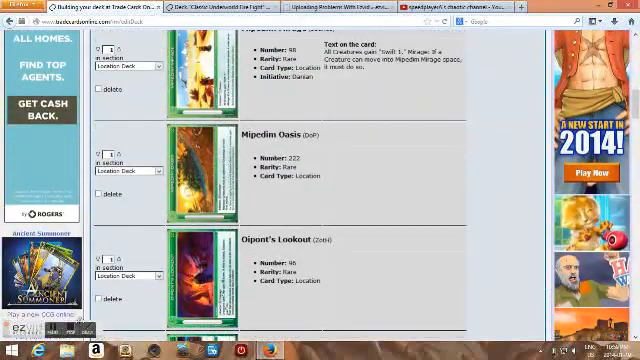